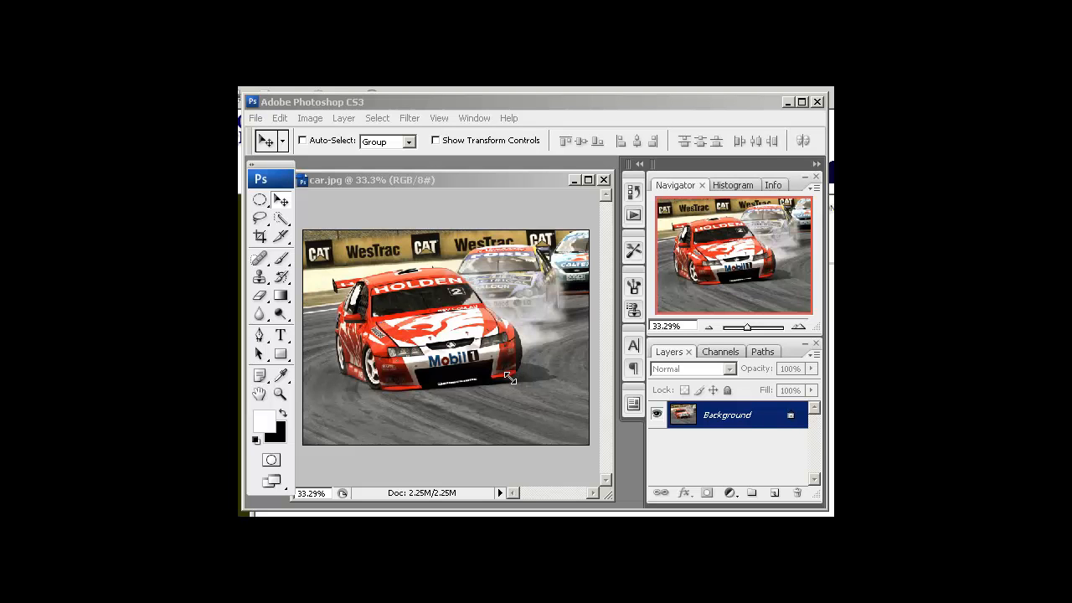
pyautogui.moveTo(489, 369)
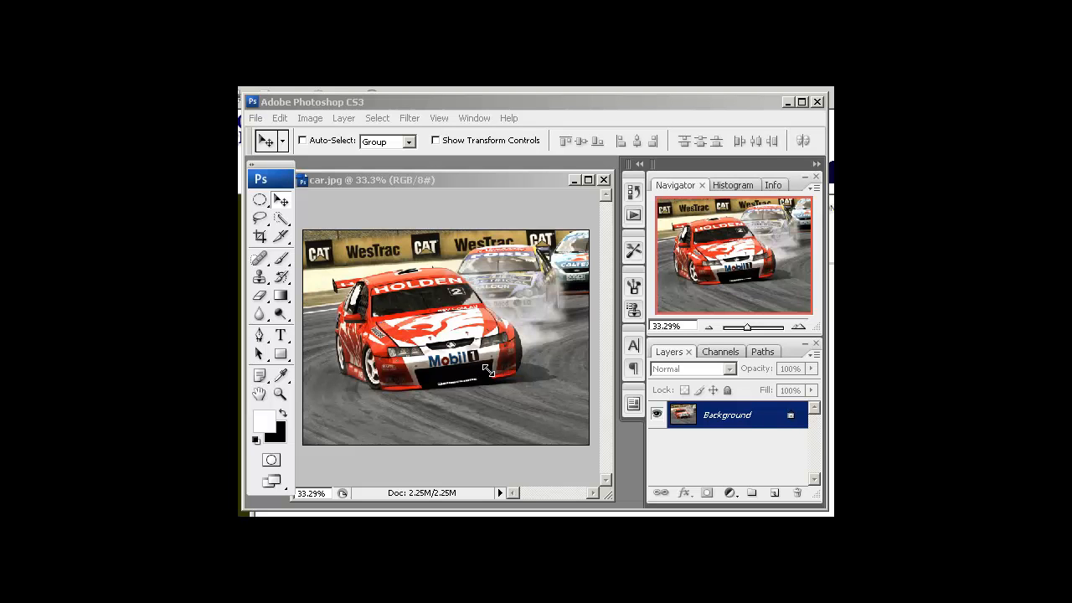
pyautogui.moveTo(375, 194)
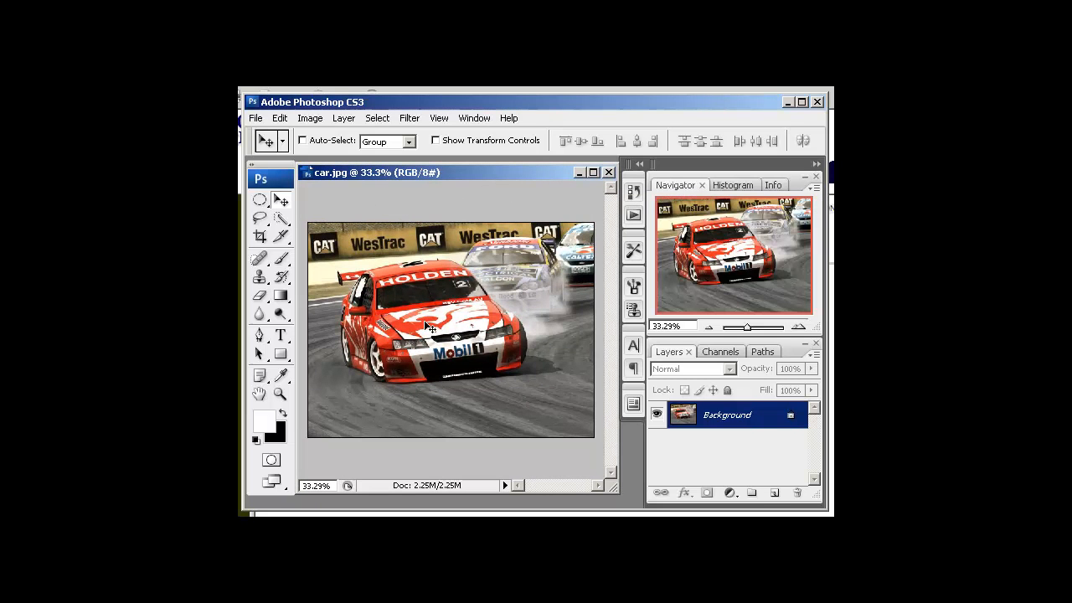
pyautogui.moveTo(449, 350)
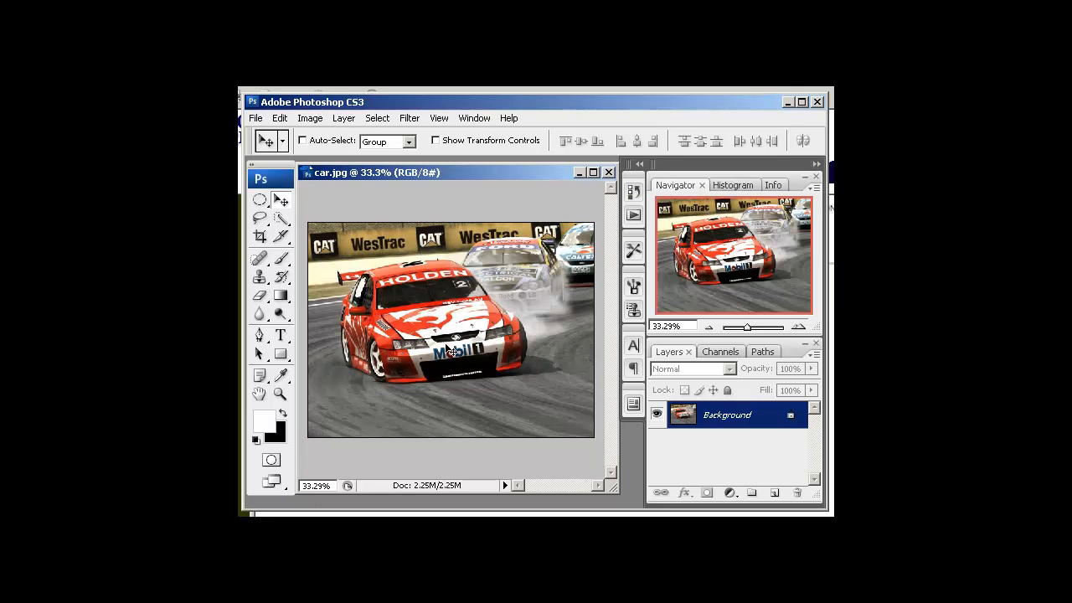
pyautogui.moveTo(422, 304)
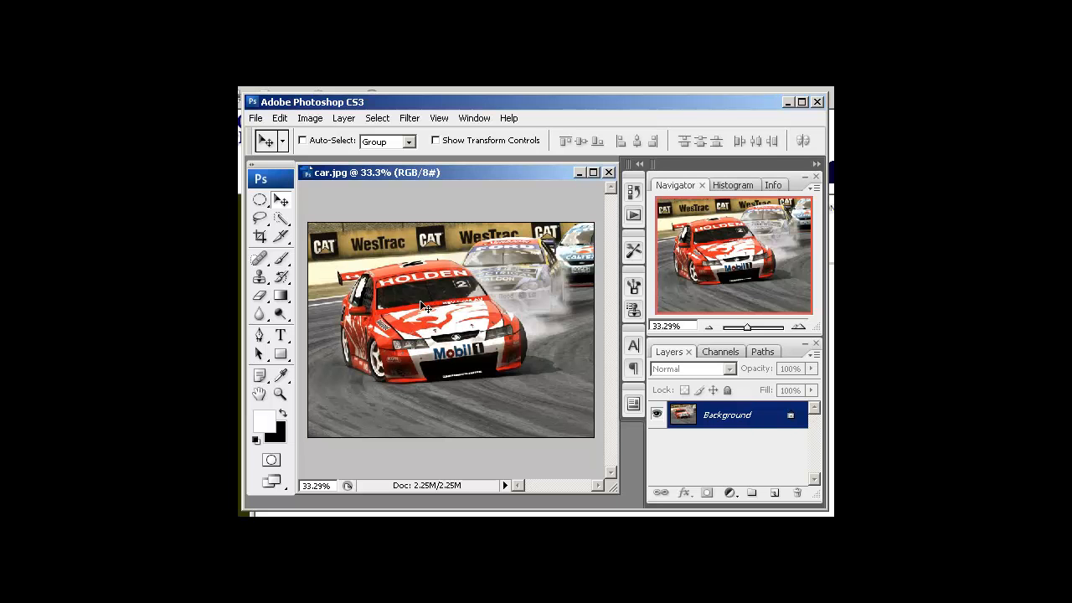
pyautogui.moveTo(428, 352)
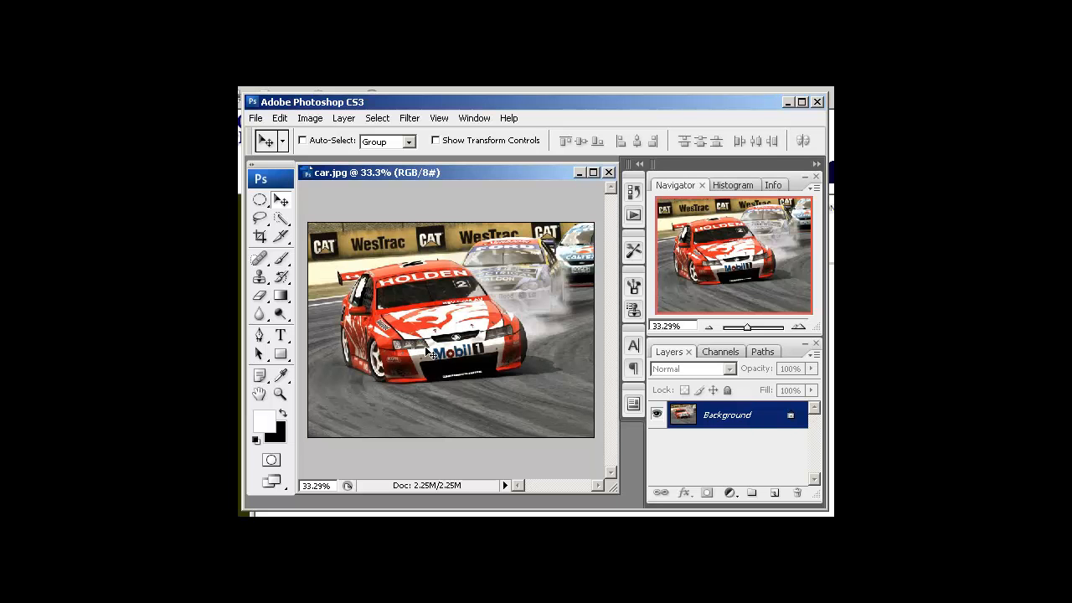
pyautogui.moveTo(465, 385)
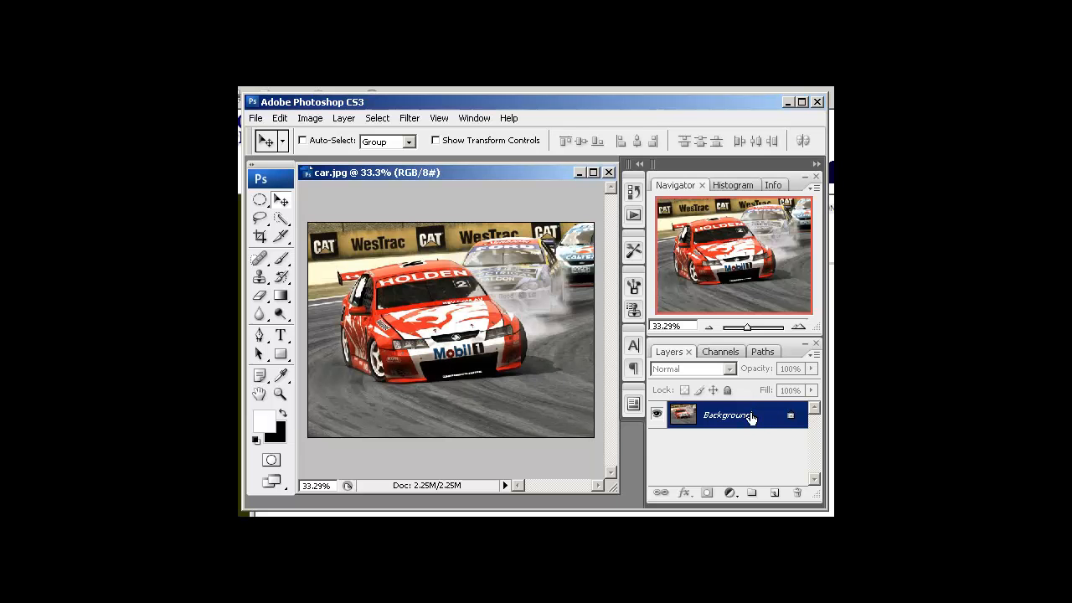
# Step: Duplicate the Background layer to create a 'Background copy' layer above it
pyautogui.rightClick(727, 415)
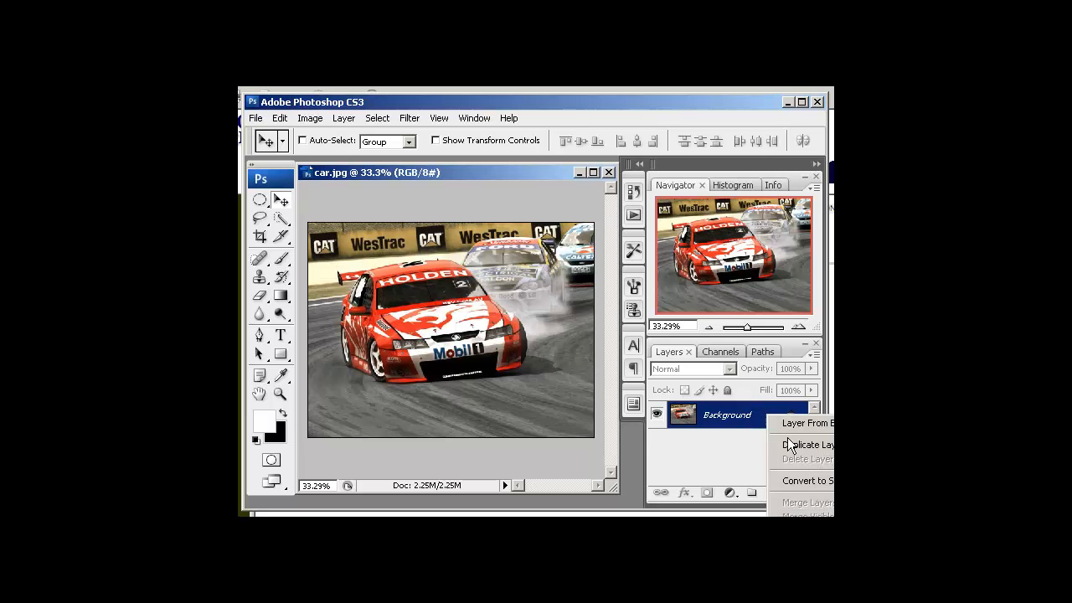
pyautogui.click(808, 446)
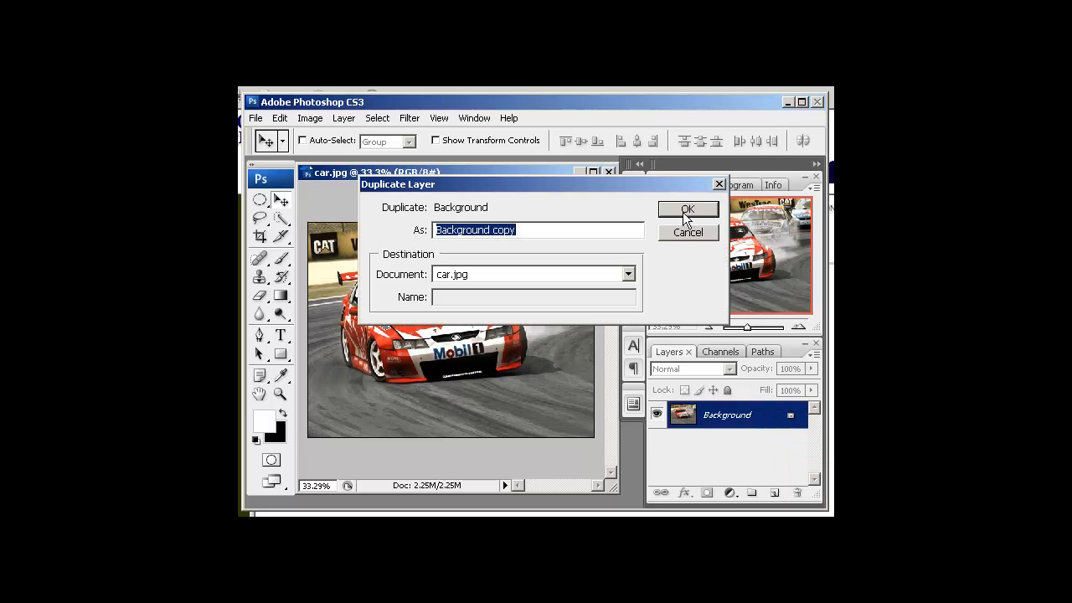
pyautogui.click(687, 208)
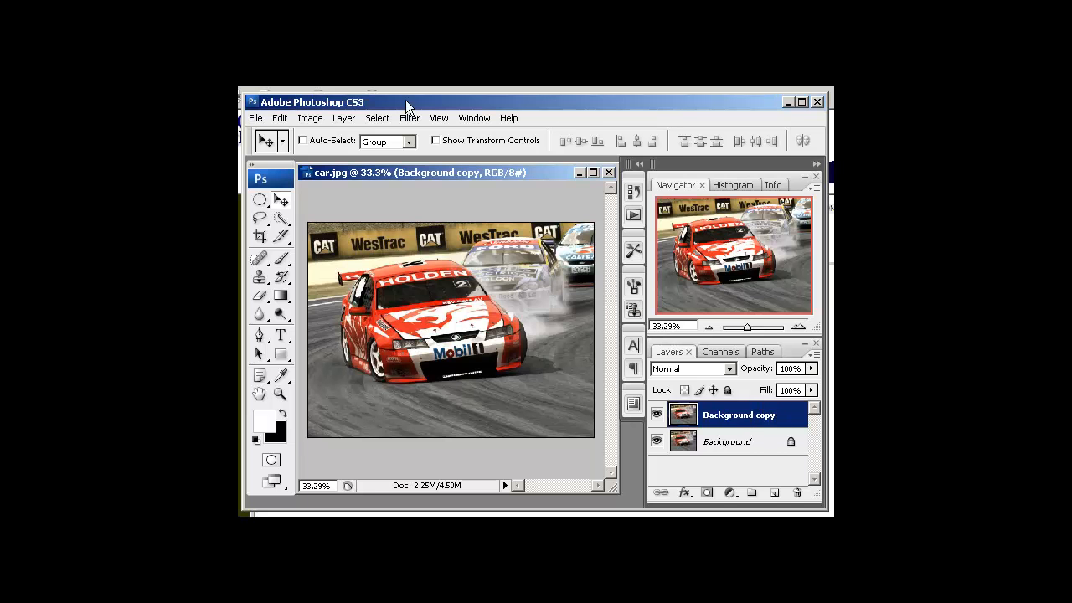
# Step: Apply a Motion Blur filter and tilt its angle diagonally to about -34°
pyautogui.click(409, 118)
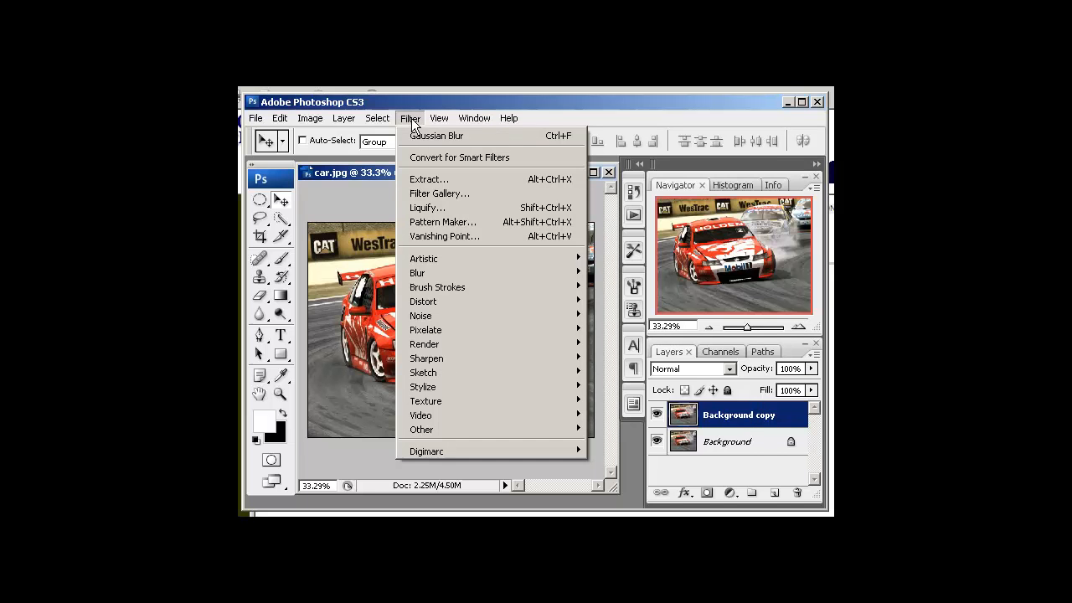
pyautogui.moveTo(418, 273)
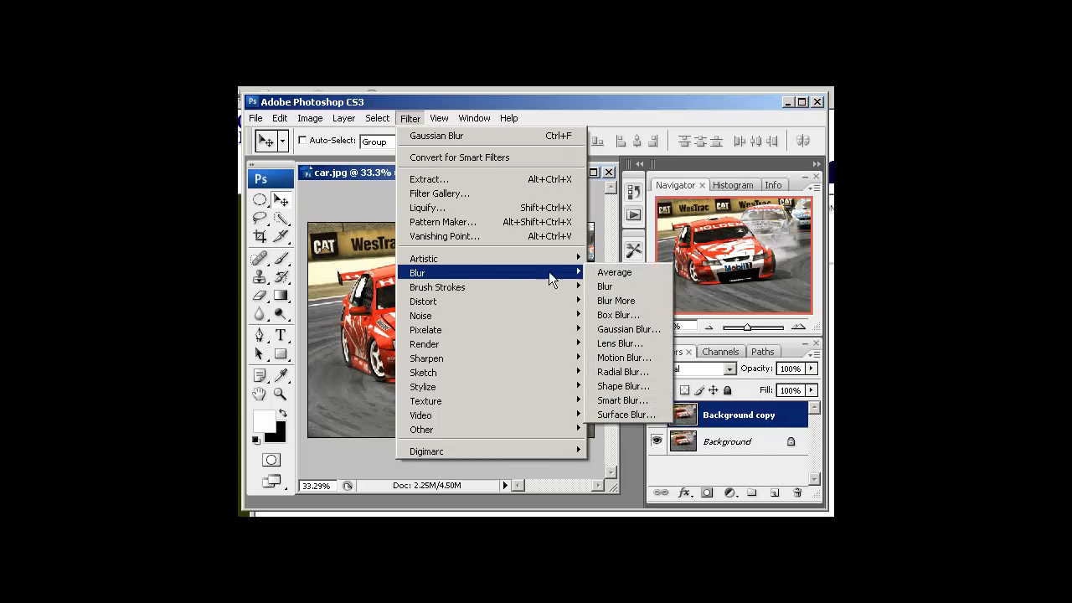
pyautogui.moveTo(623, 358)
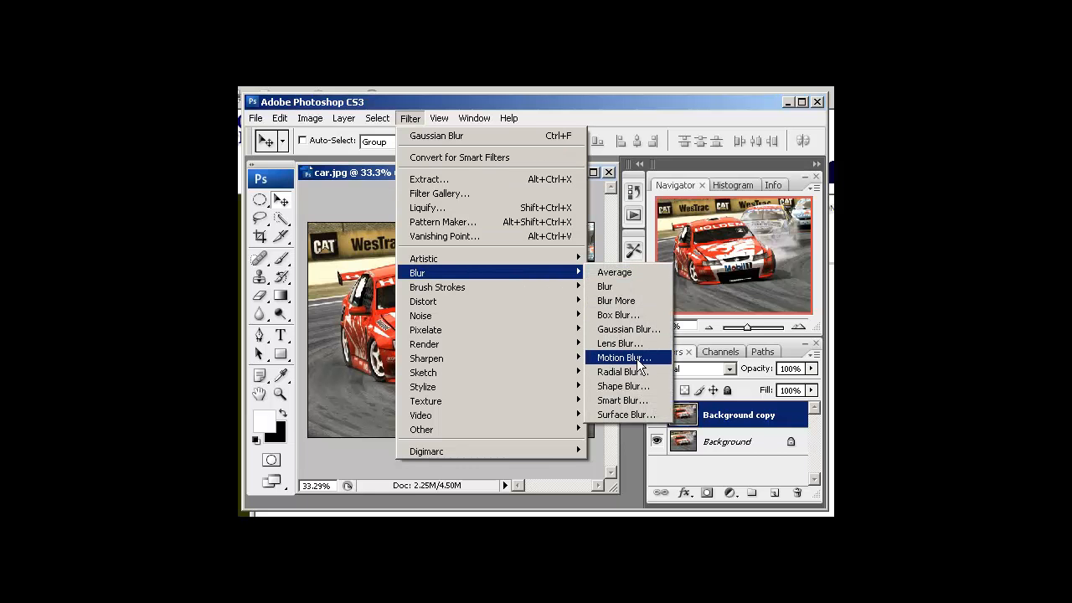
pyautogui.moveTo(652, 362)
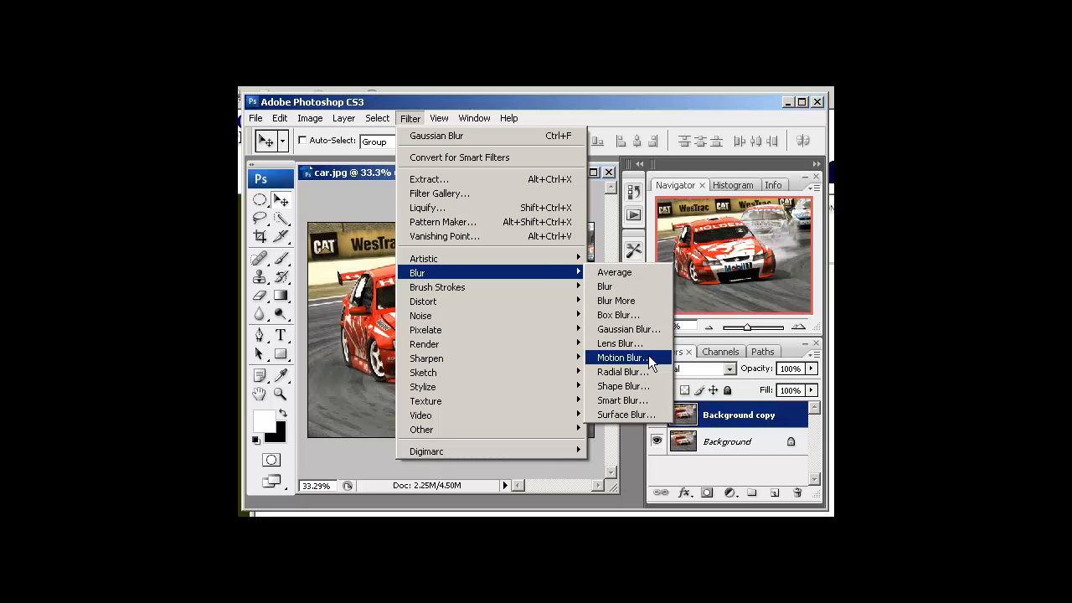
pyautogui.click(620, 358)
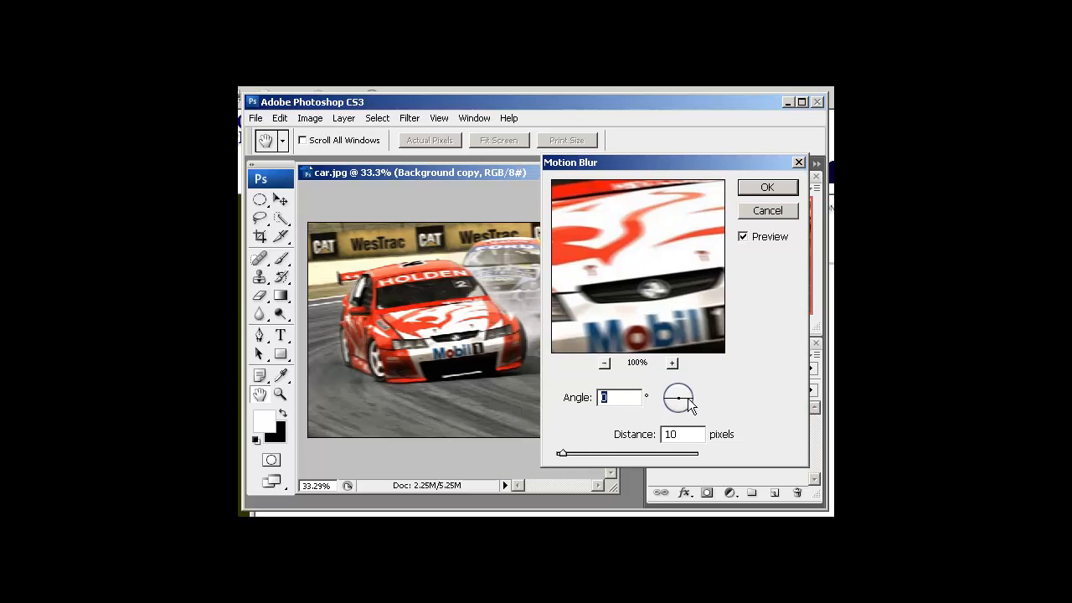
pyautogui.moveTo(686, 388); pyautogui.dragTo(685, 407)
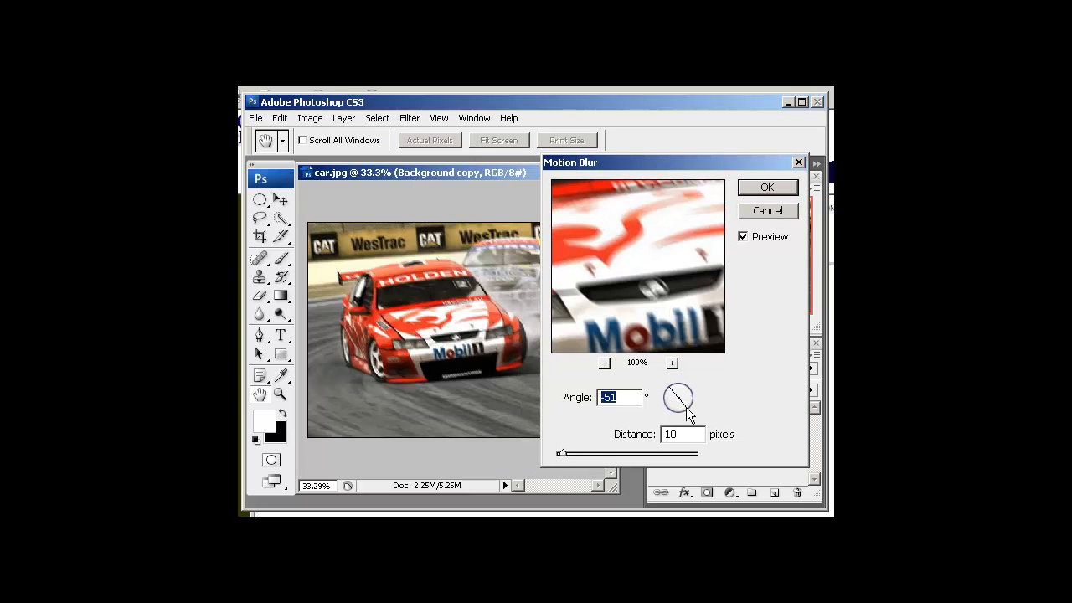
pyautogui.moveTo(689, 411); pyautogui.dragTo(671, 400)
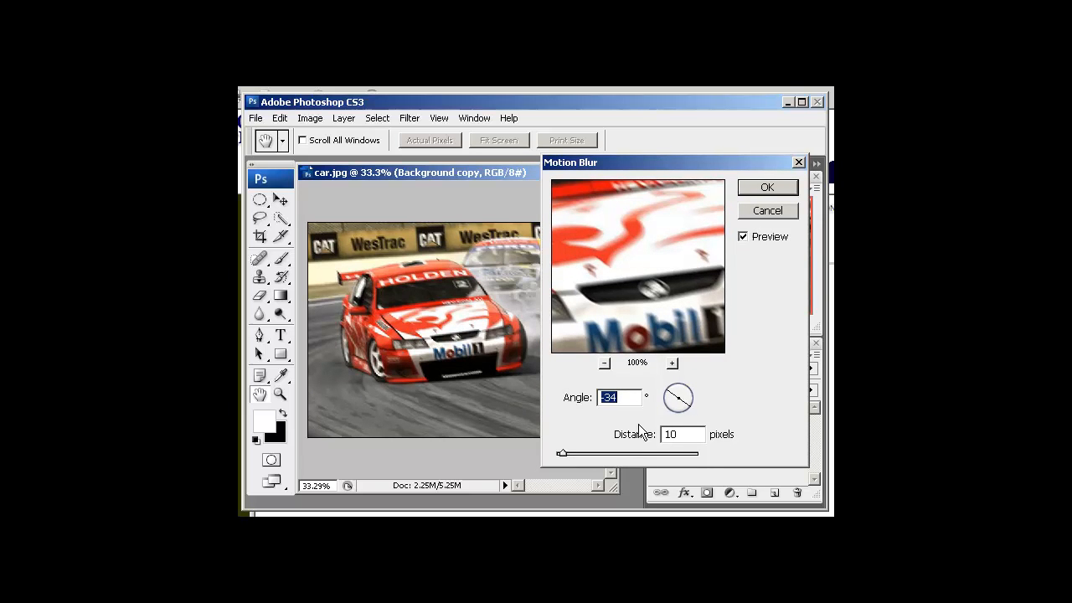
# Step: Raise the blur distance with the slider, check it against the preview, and commit it
pyautogui.moveTo(563, 452); pyautogui.dragTo(578, 452)
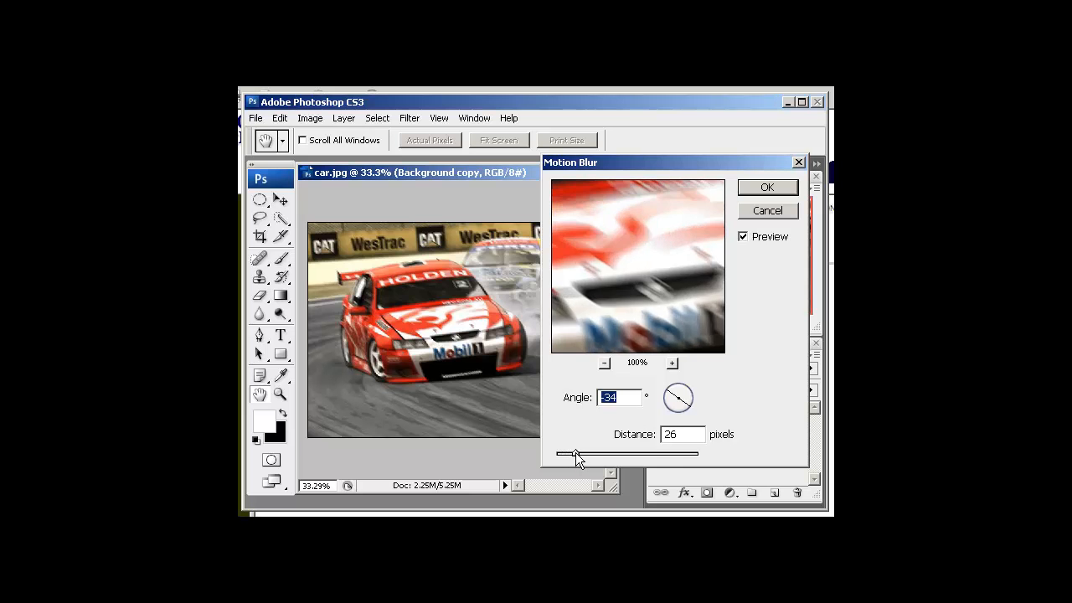
pyautogui.moveTo(576, 452); pyautogui.dragTo(586, 453)
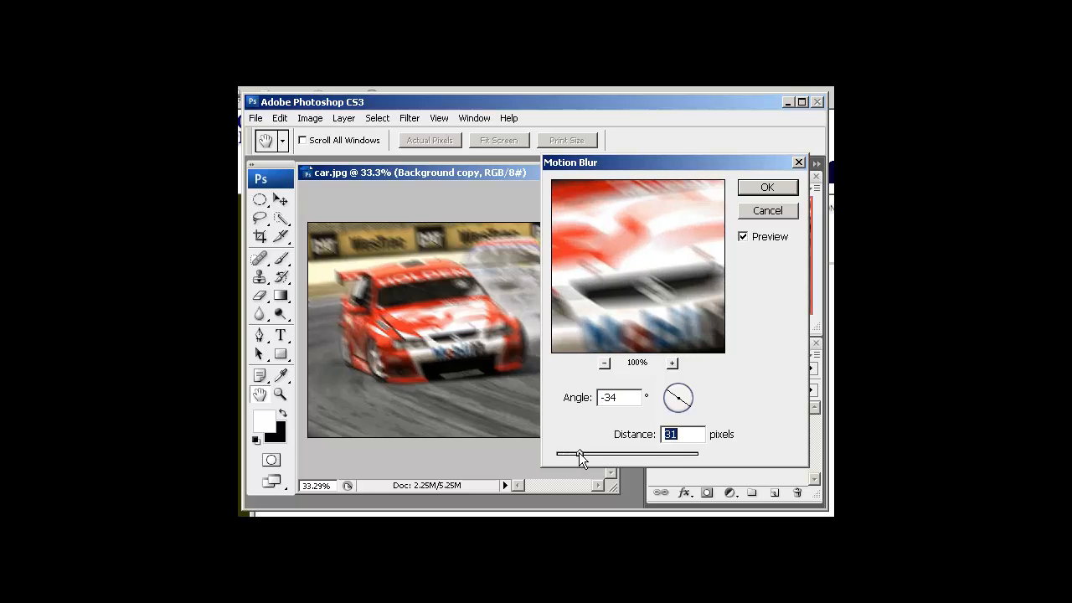
pyautogui.moveTo(581, 452); pyautogui.dragTo(591, 452)
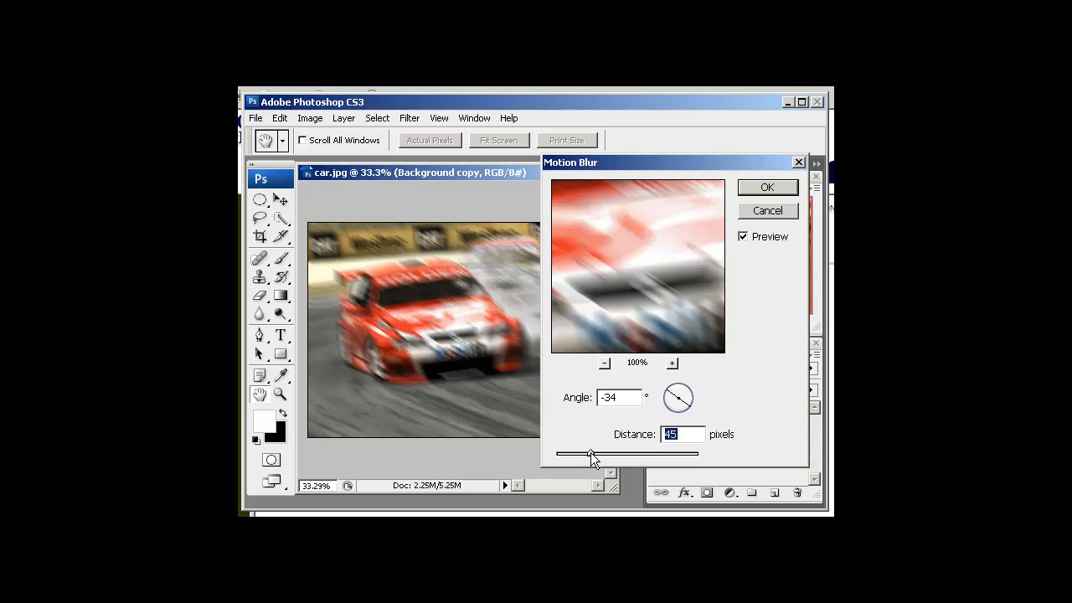
pyautogui.moveTo(596, 452); pyautogui.dragTo(586, 452)
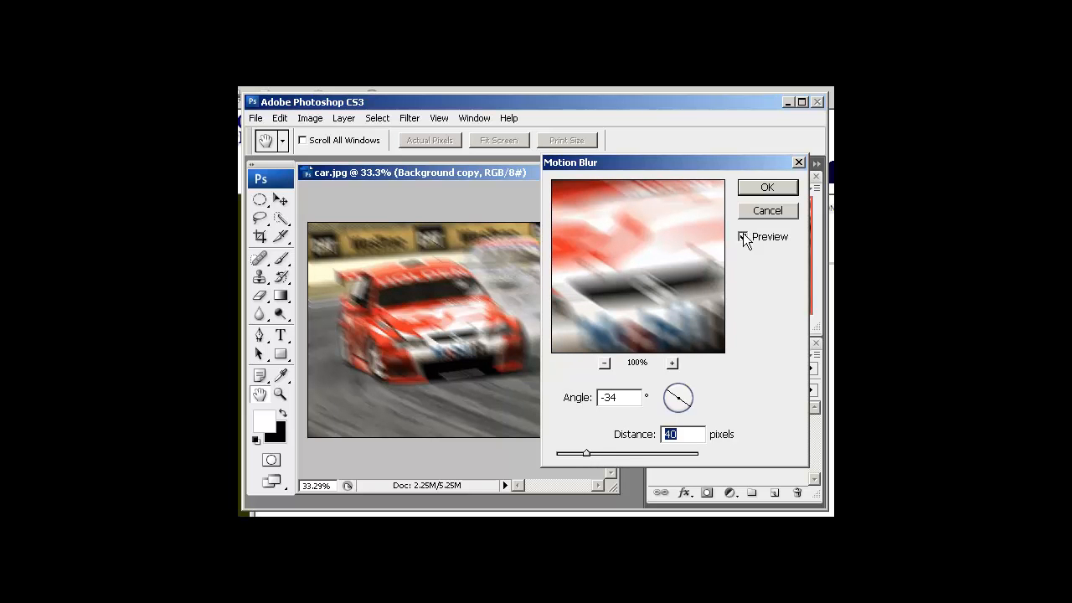
pyautogui.click(768, 187)
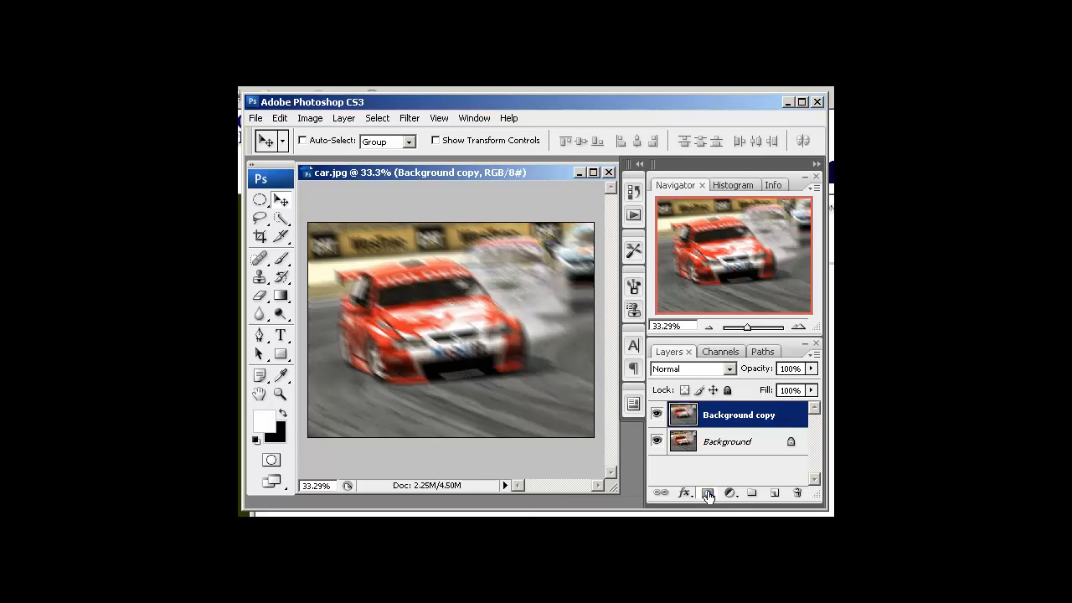
# Step: Mask the Background copy layer and ready a large soft black brush for painting it
pyautogui.click(707, 493)
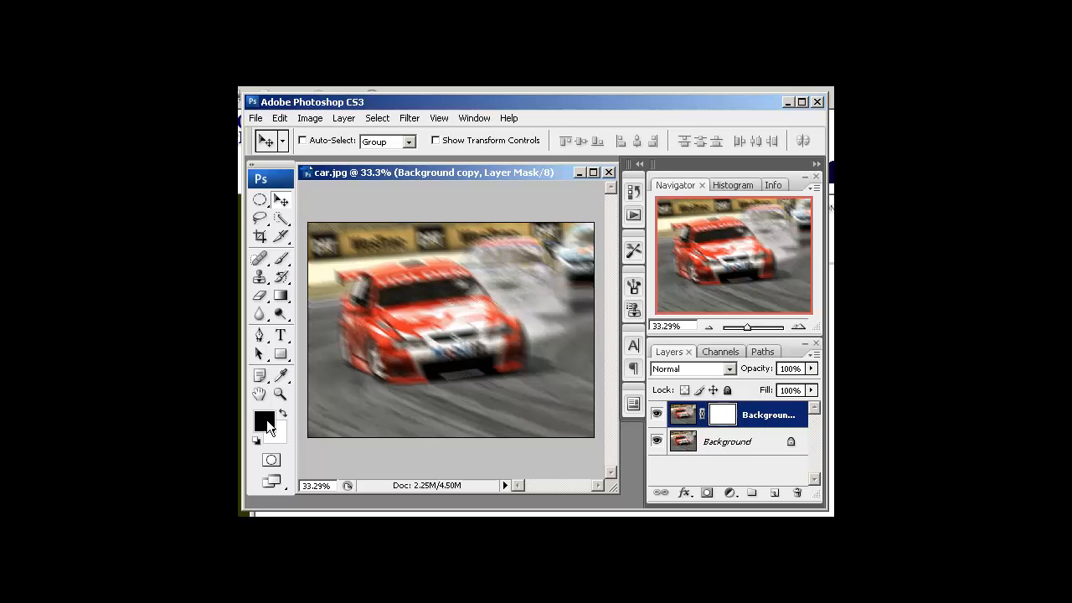
pyautogui.click(281, 260)
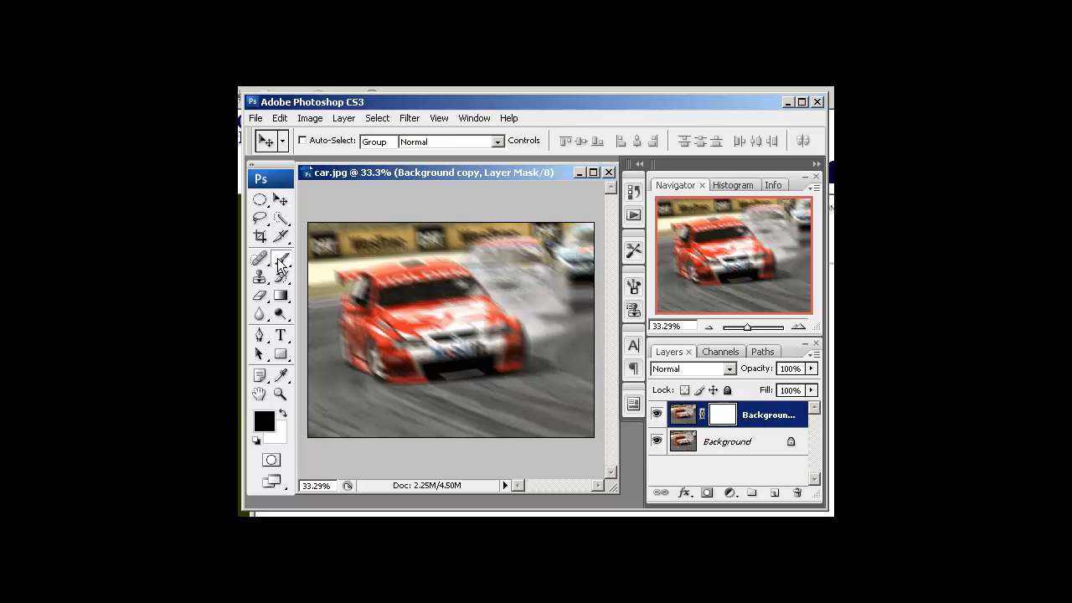
pyautogui.click(281, 258)
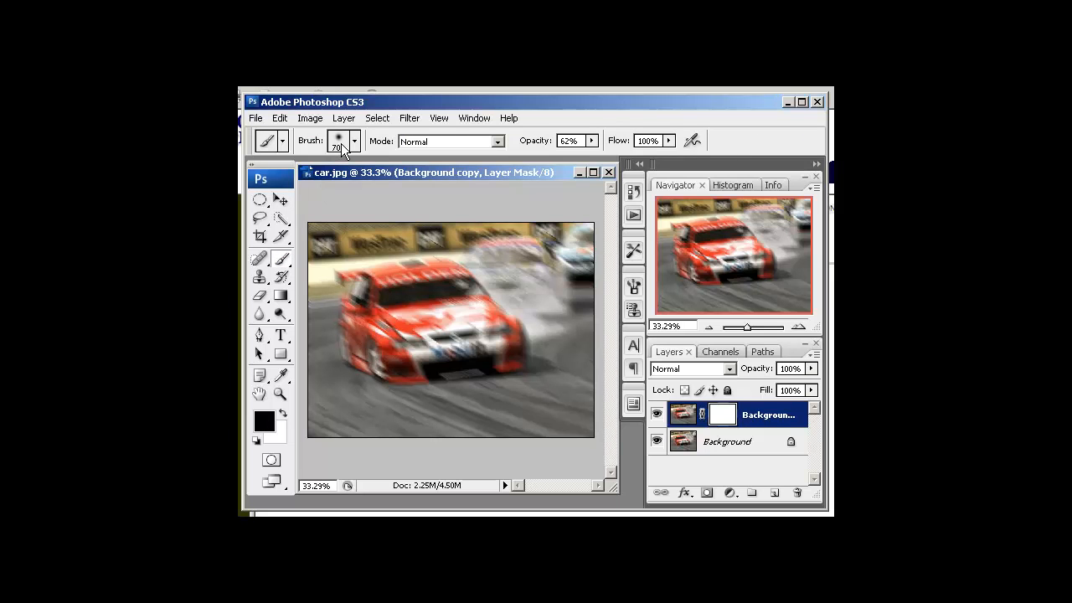
pyautogui.click(355, 141)
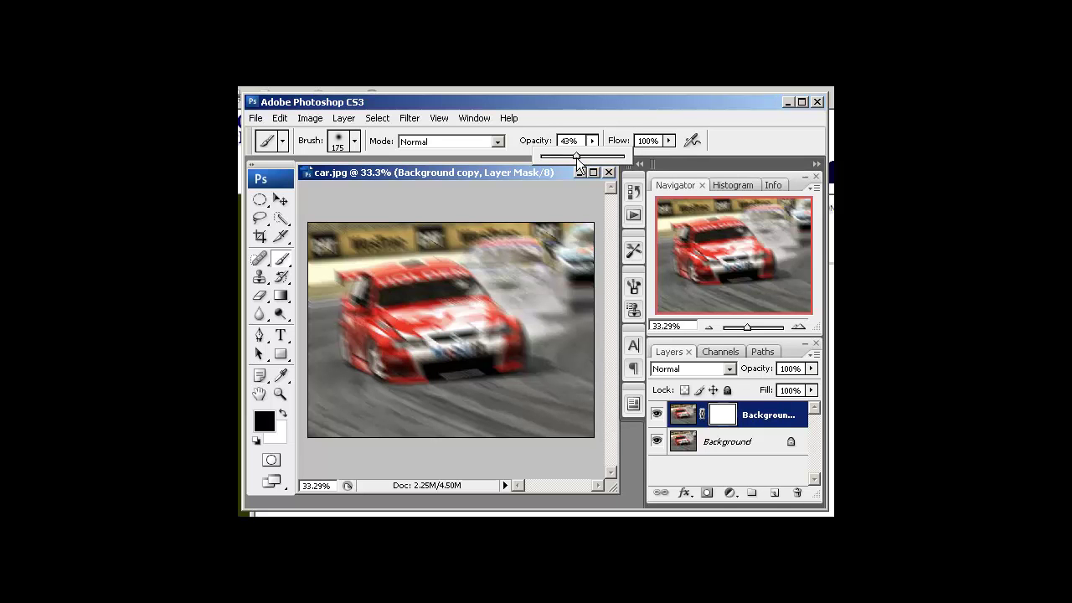
# Step: At 25% brush opacity, paint the mask over the car's front so it shows sharp
pyautogui.moveTo(578, 155); pyautogui.dragTo(562, 156)
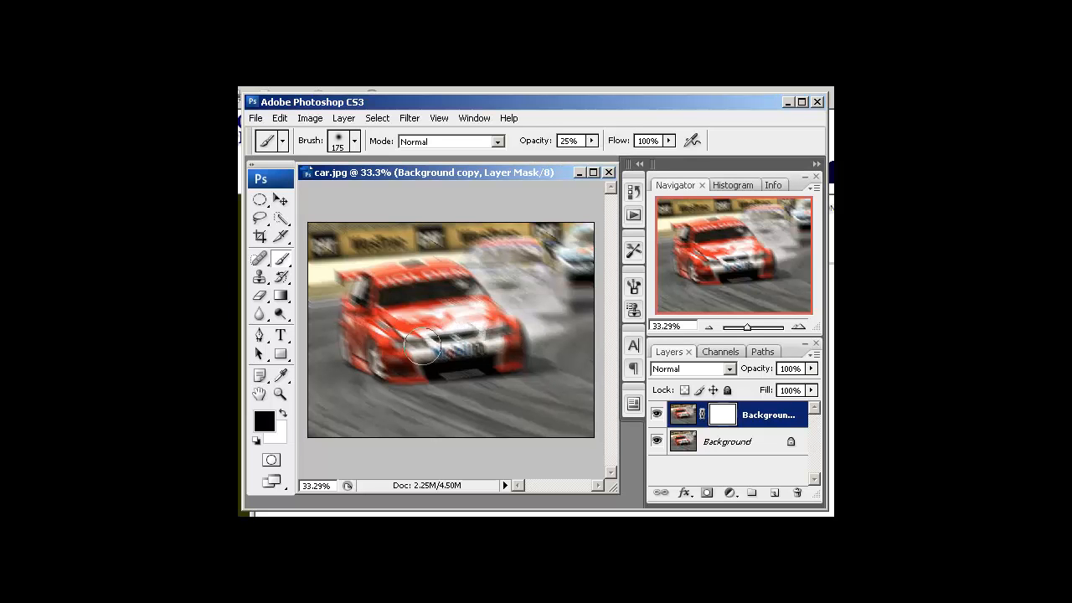
pyautogui.moveTo(422, 347); pyautogui.dragTo(502, 338)
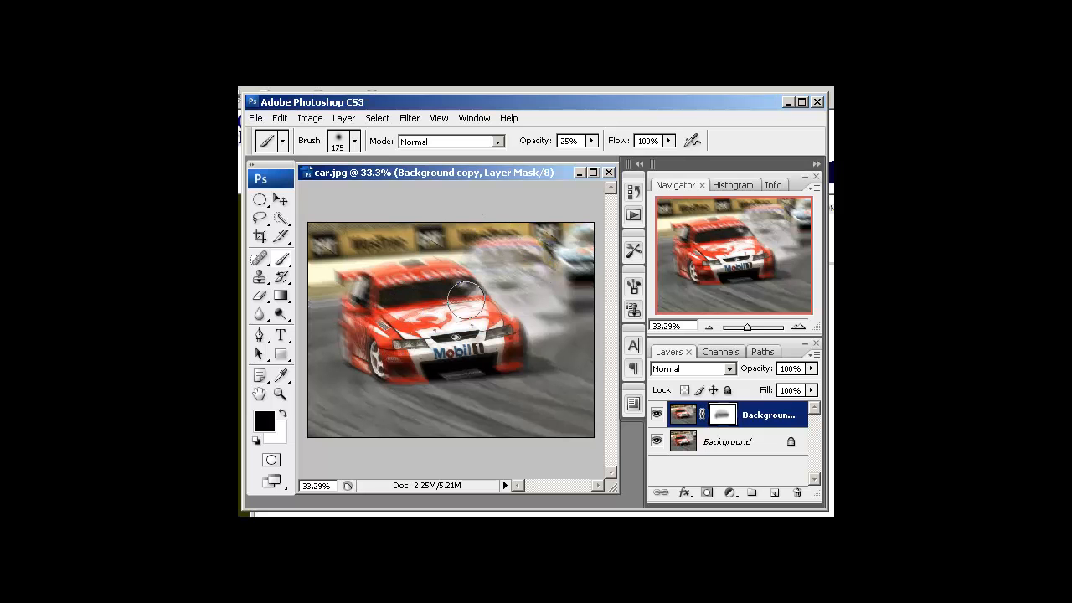
pyautogui.moveTo(466, 302); pyautogui.dragTo(365, 332)
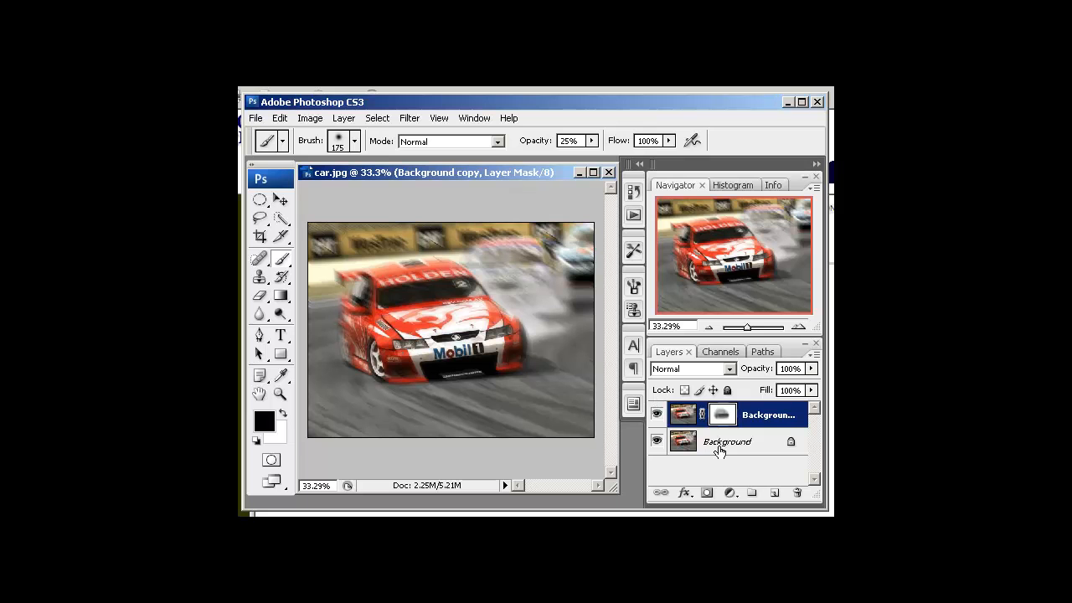
pyautogui.click(722, 414)
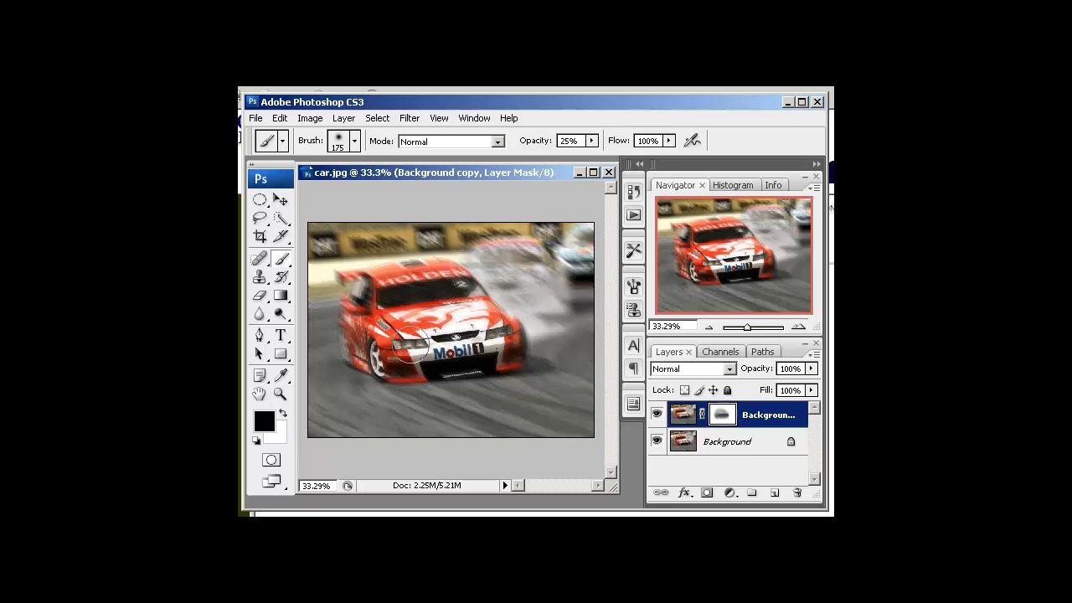
pyautogui.click(722, 415)
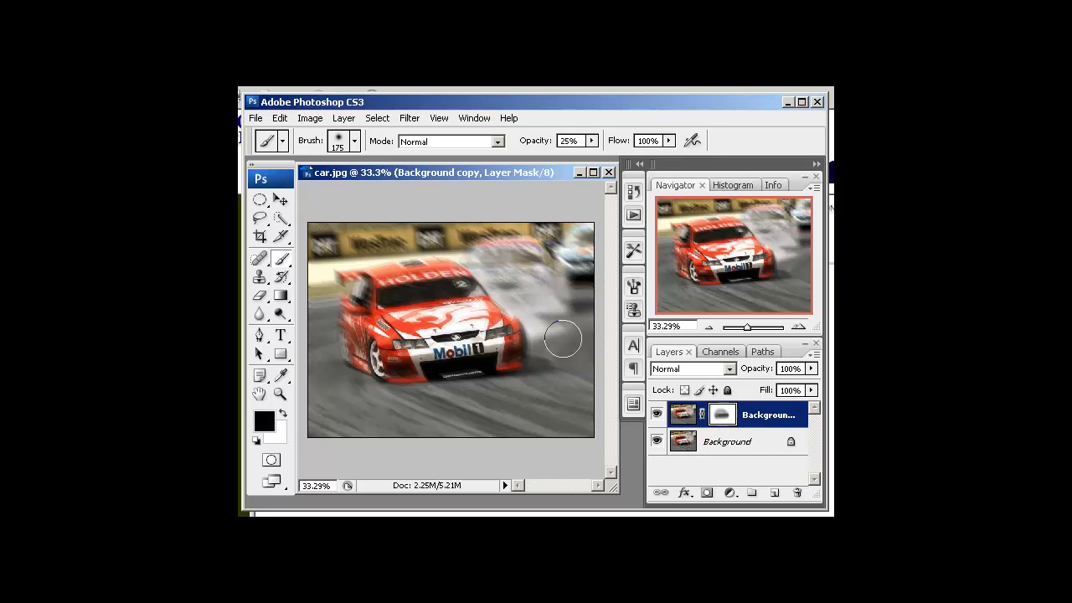
pyautogui.moveTo(633, 404)
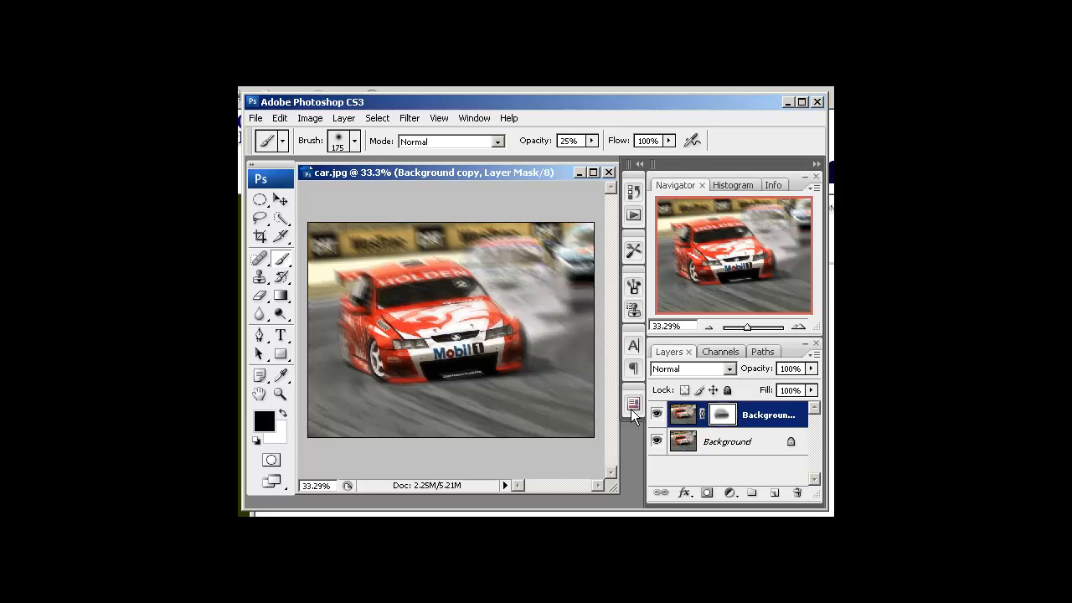
# Step: Add a Brightness/Contrast adjustment layer with brightness about +9 and contrast +11
pyautogui.click(731, 493)
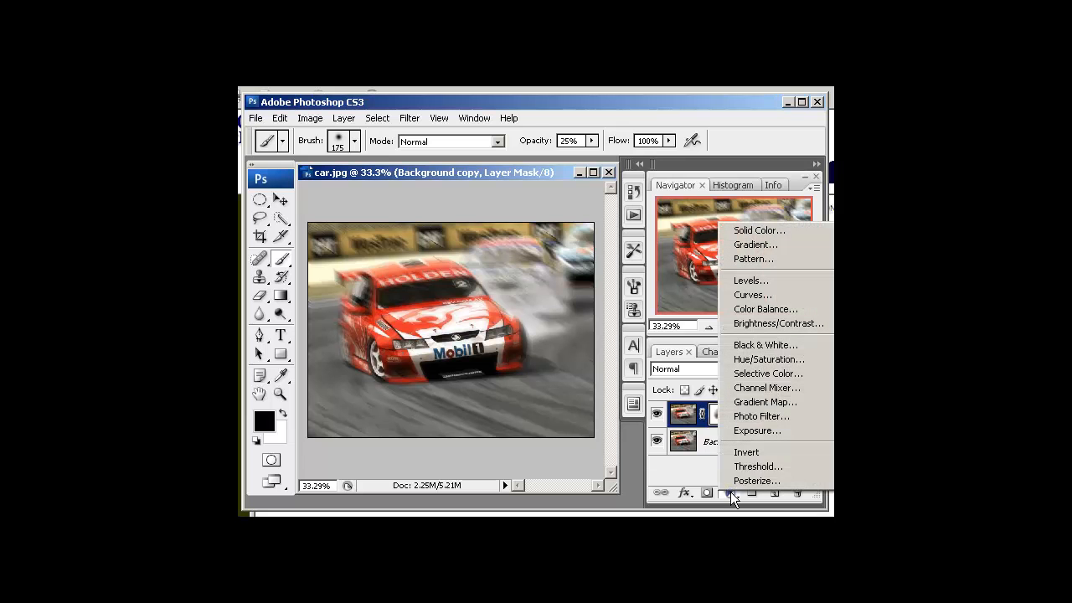
pyautogui.click(777, 323)
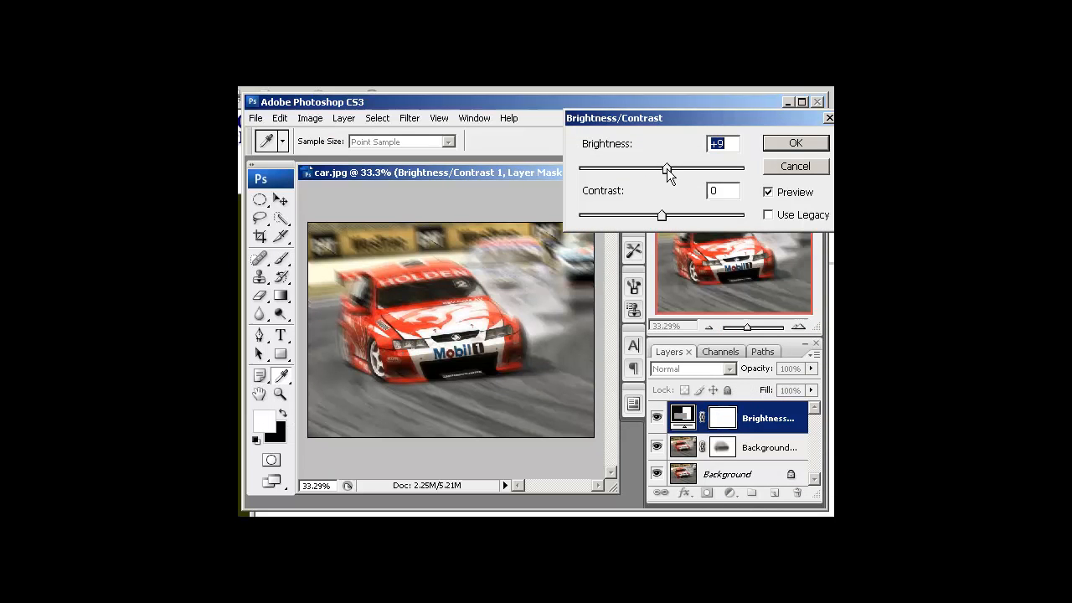
pyautogui.moveTo(663, 215); pyautogui.dragTo(670, 214)
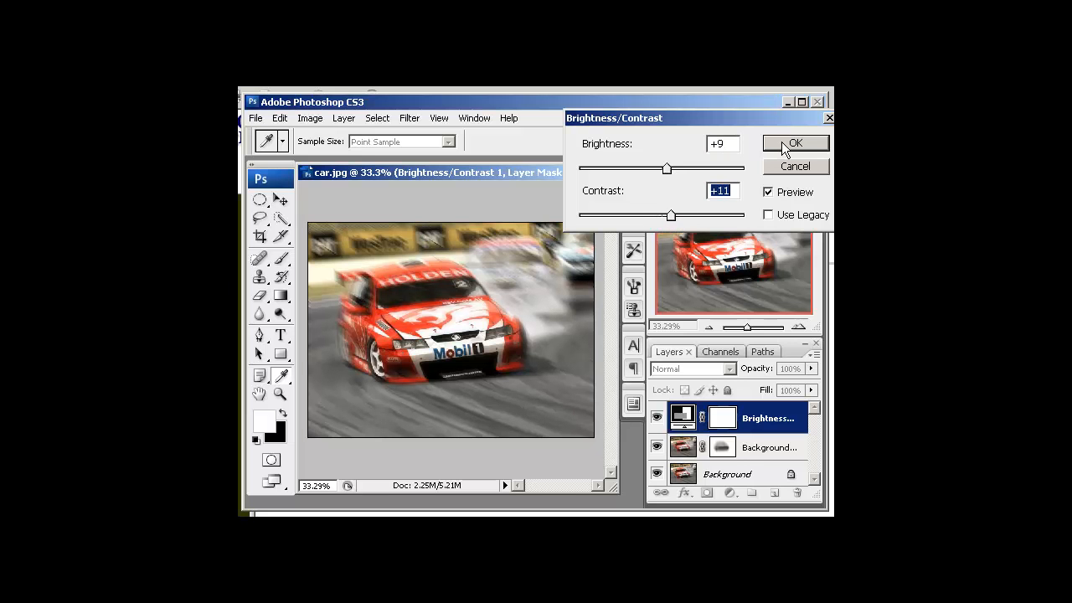
pyautogui.click(794, 142)
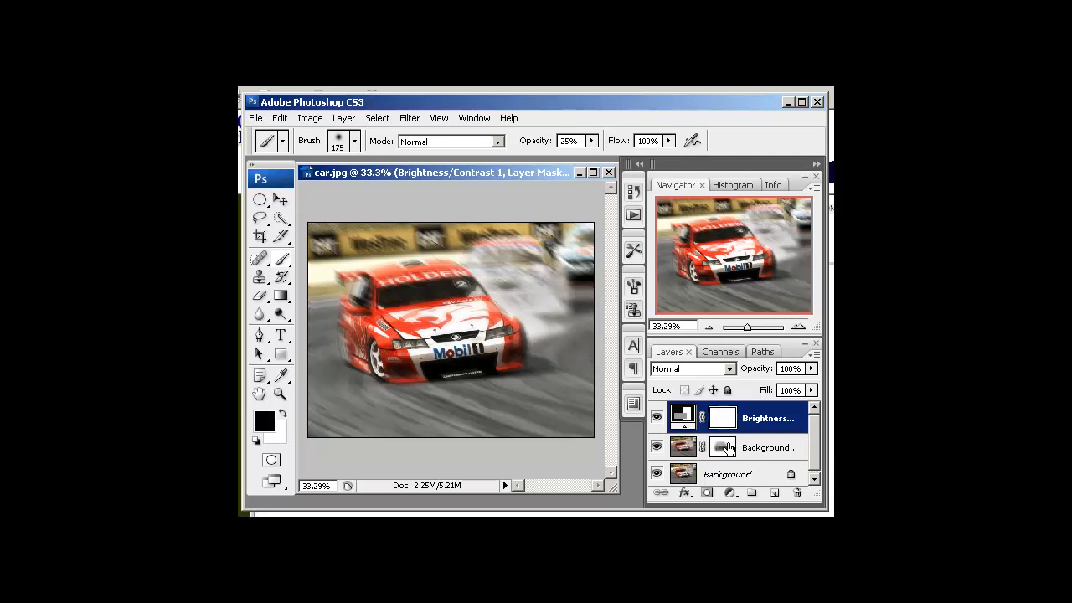